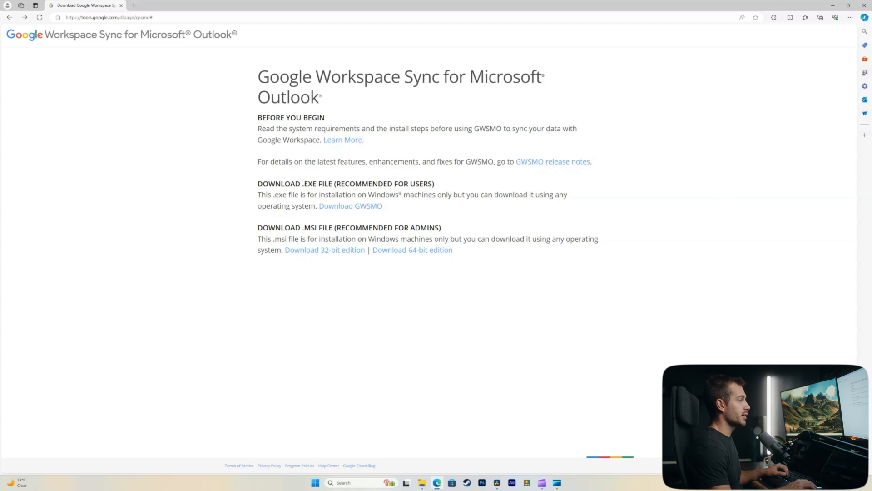
mouse_move(350, 206)
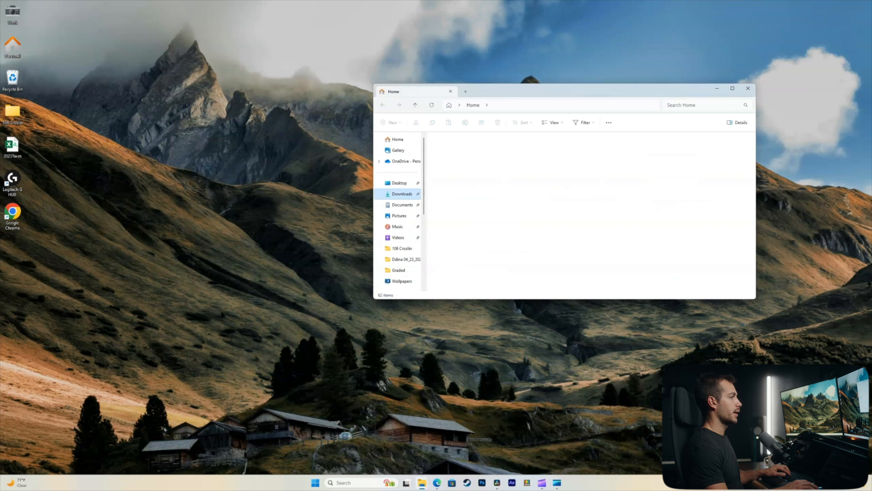
Run googleappssyncsetup from Downloads and start Outlook with the existing Google Workspace sync profile.
left_click(402, 193)
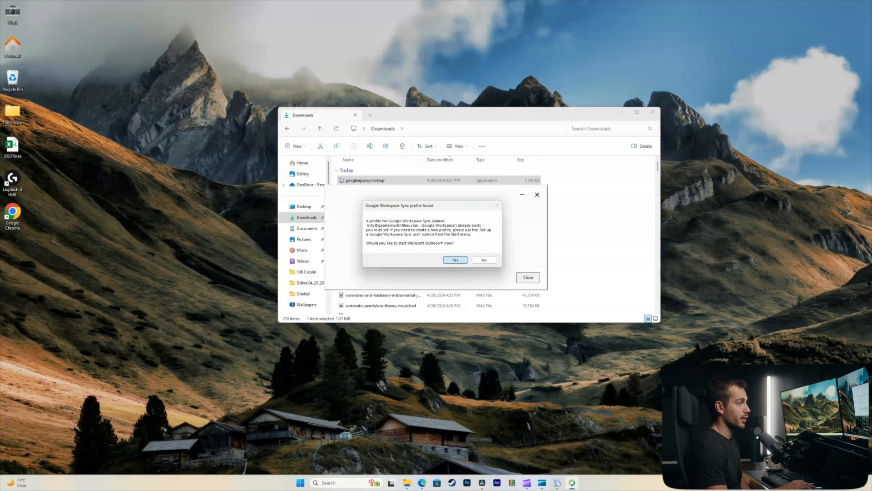
left_click(455, 259)
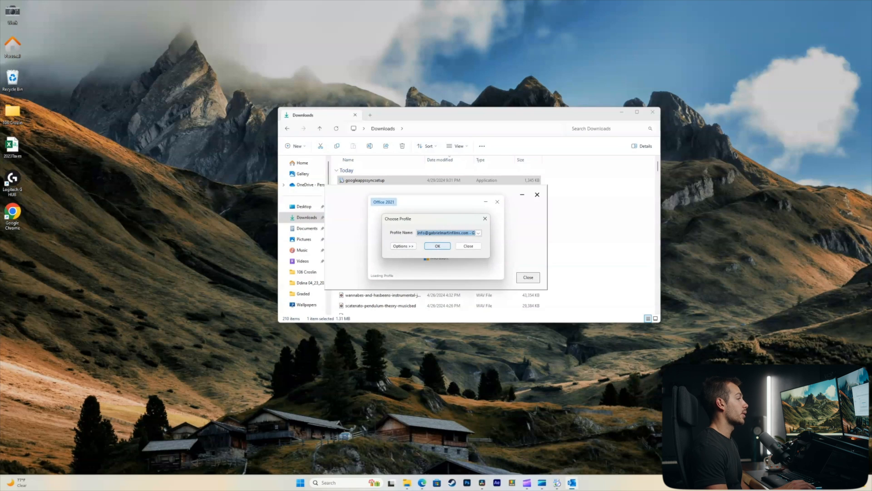
left_click(437, 246)
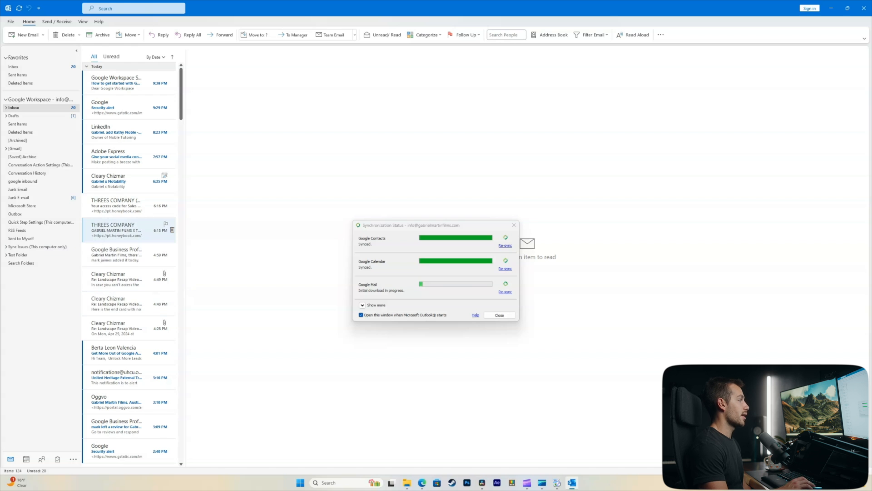
mouse_move(117, 230)
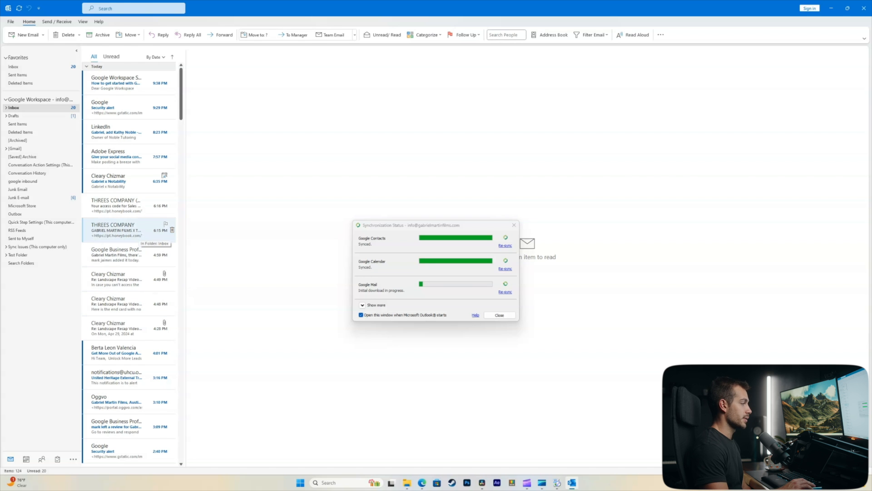